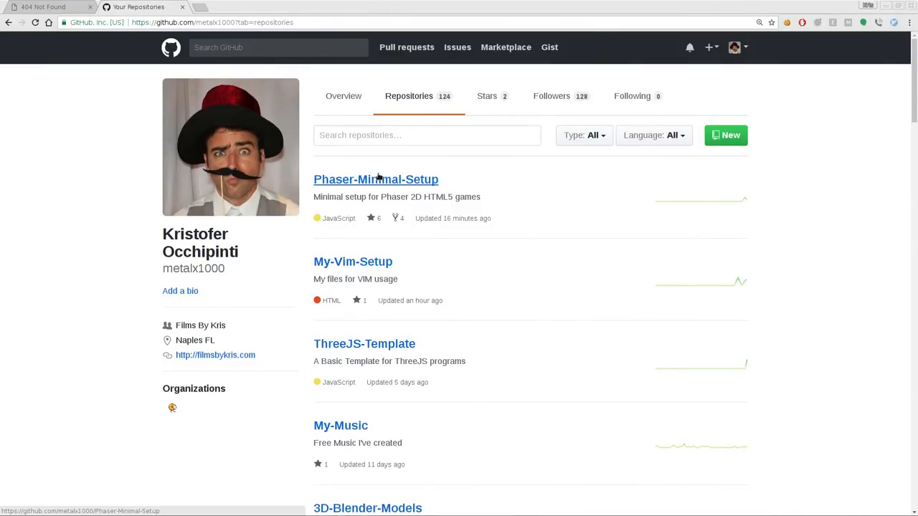
mouse_move(508, 184)
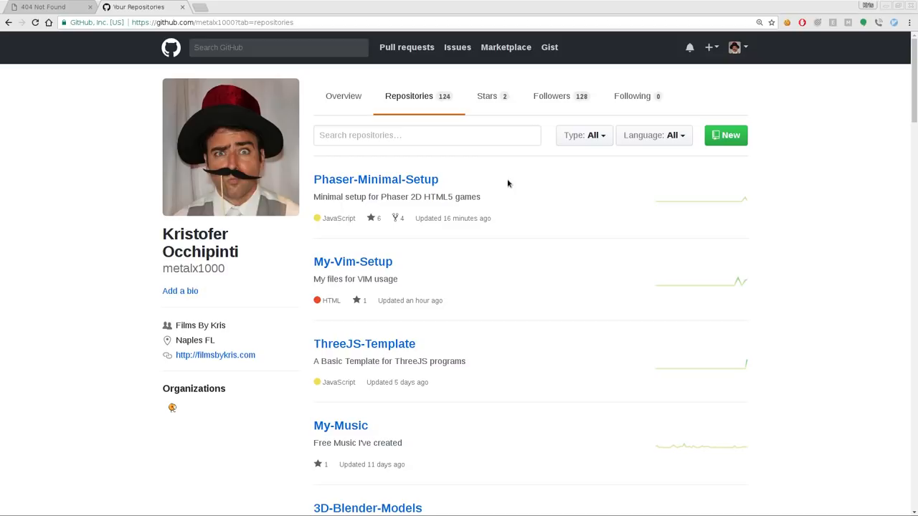
mouse_move(333, 189)
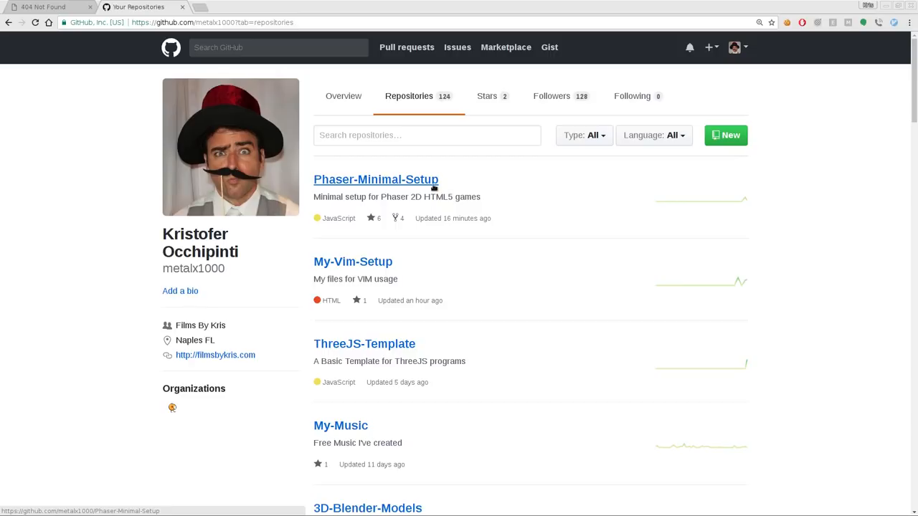
mouse_move(325, 236)
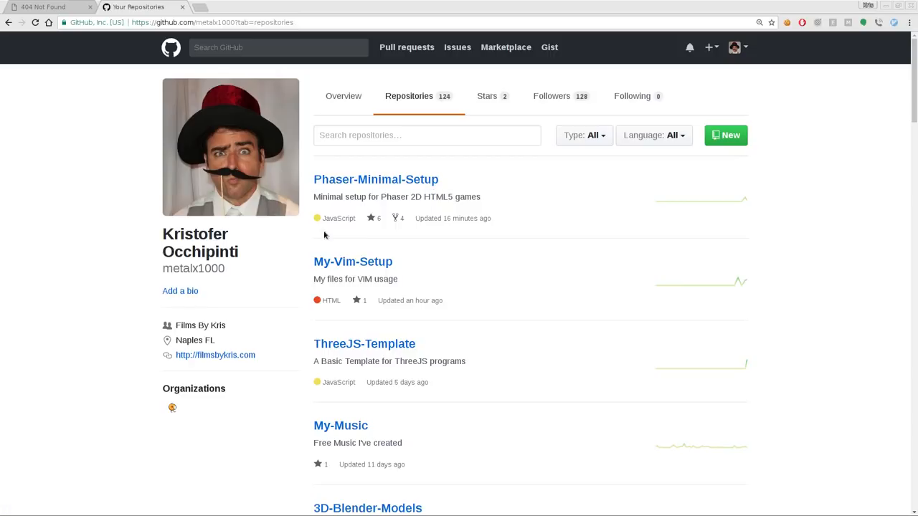
mouse_move(393, 270)
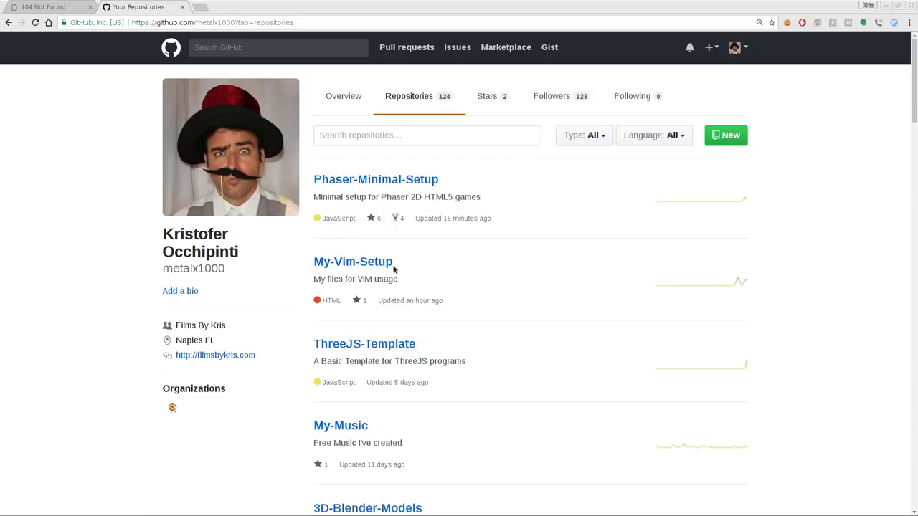
mouse_move(353, 261)
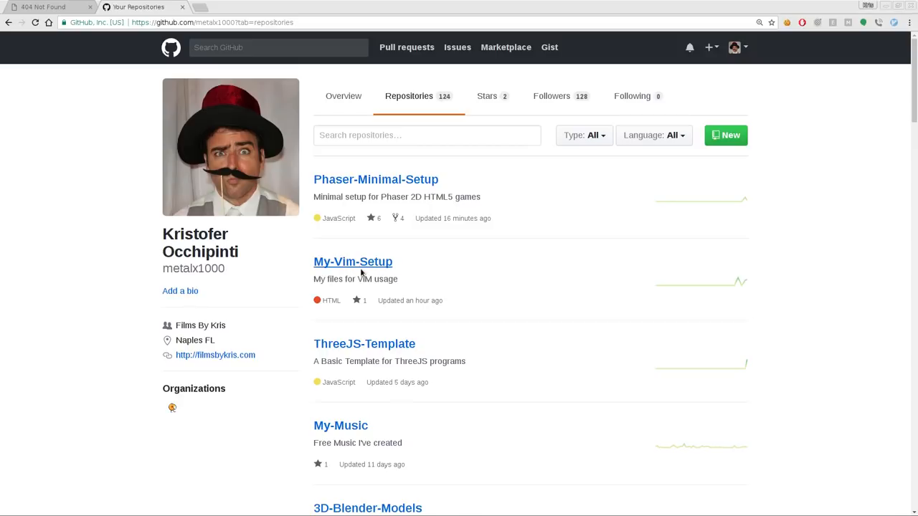
mouse_move(374, 273)
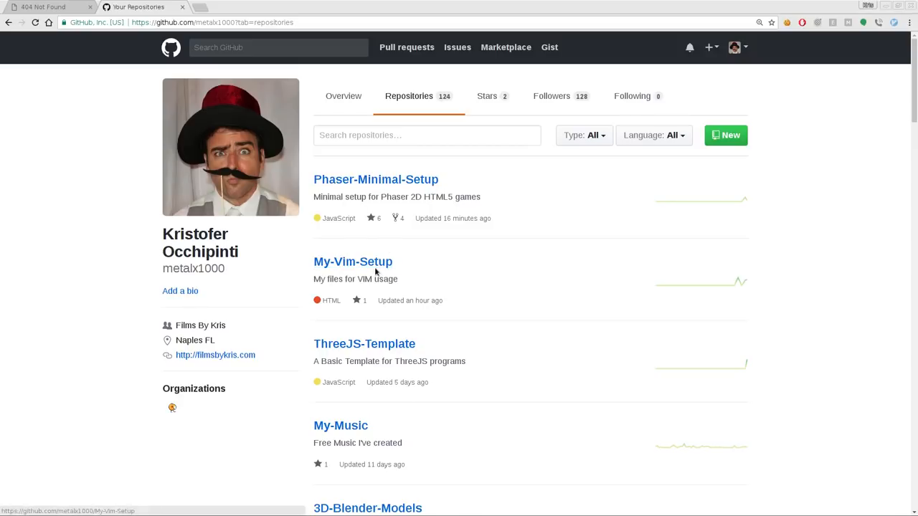
mouse_move(352, 261)
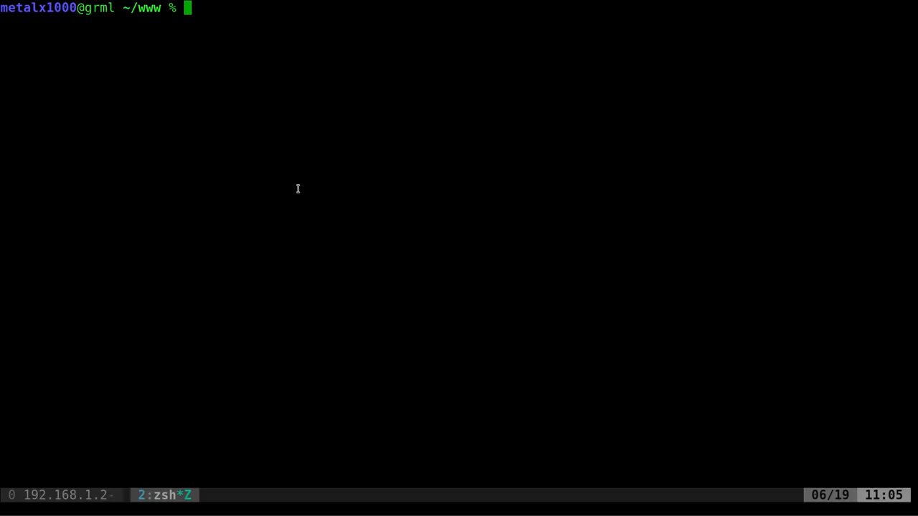
- Run the phasergit script with an empty name argument to unpack Phaser-Minimal-Setup into test
type("phaser")
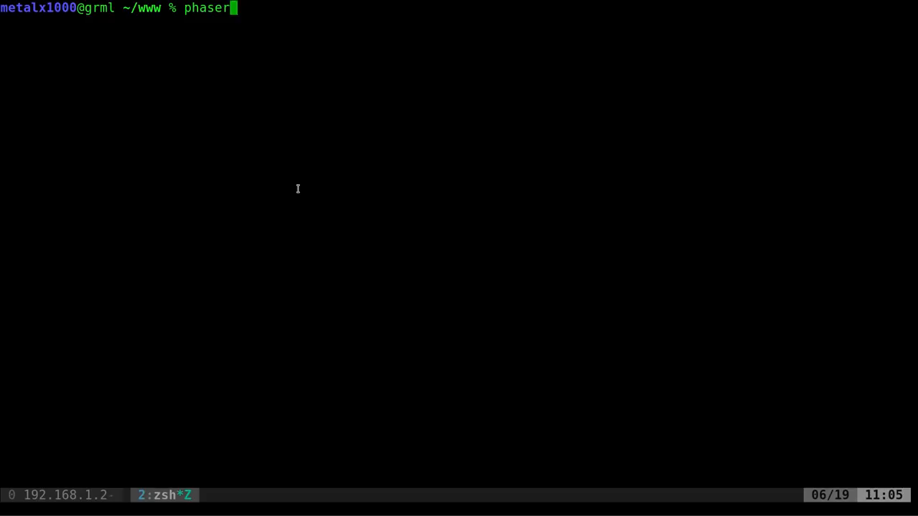
type("git")
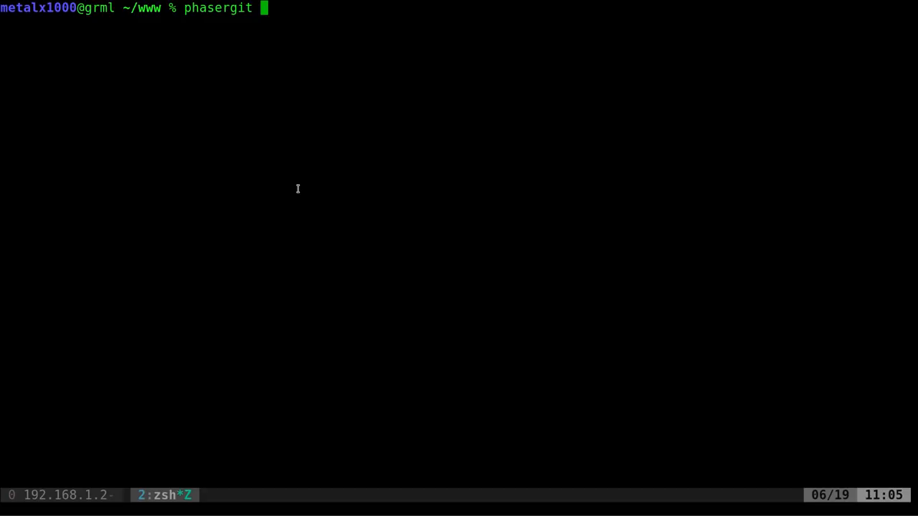
type("''")
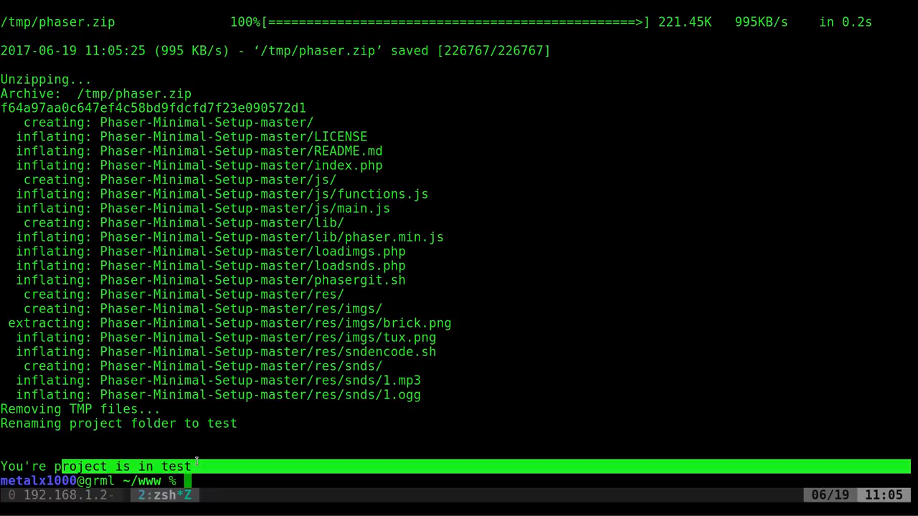
- Change into the test folder, list its files, and start changing into res/
type("cd te")
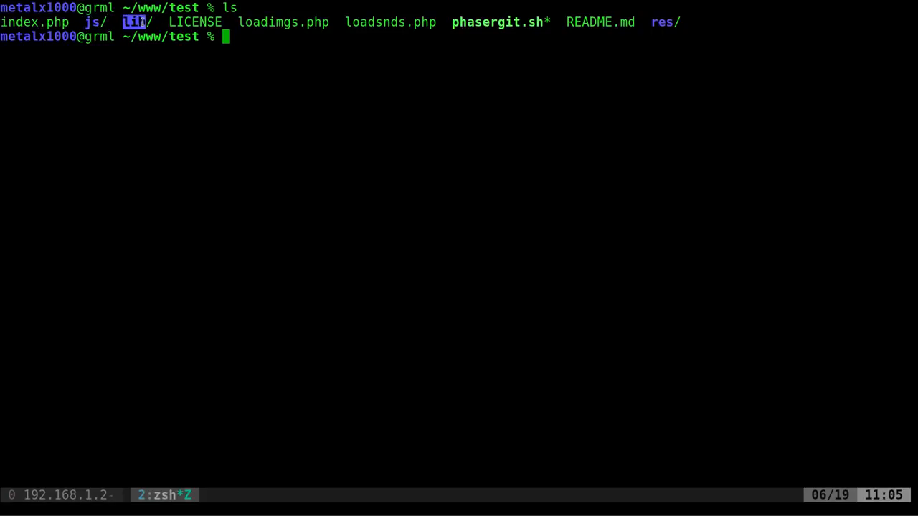
key("Tab")
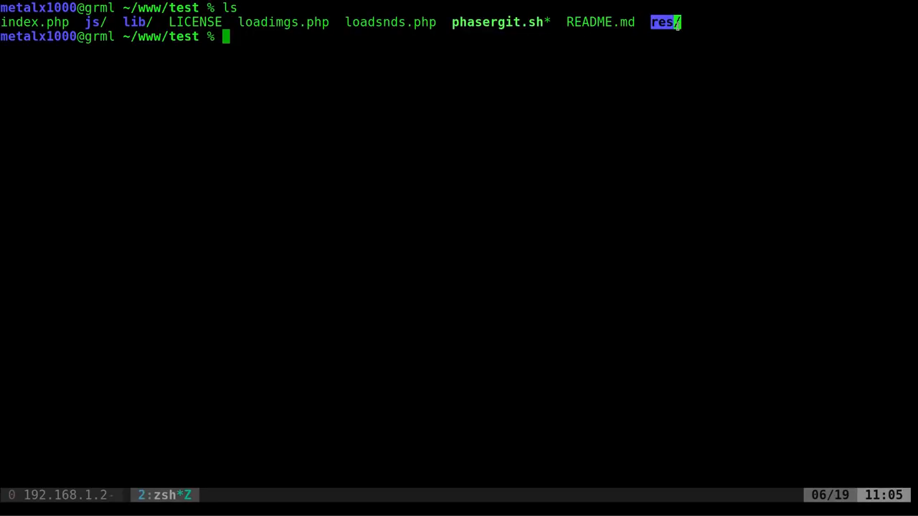
mouse_move(662, 40)
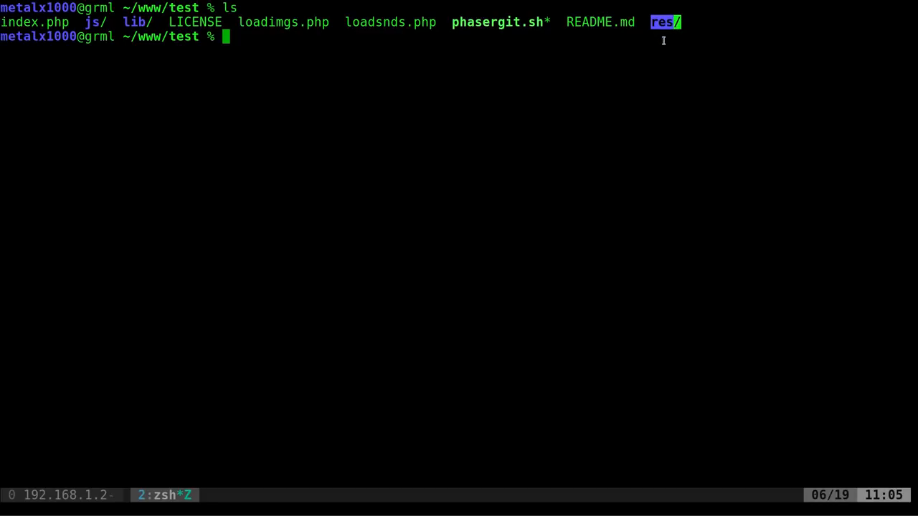
mouse_move(356, 76)
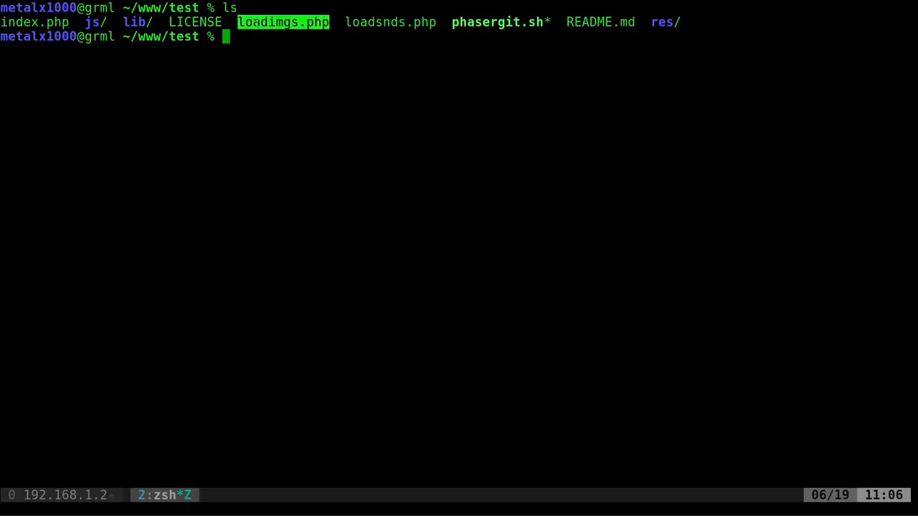
key("Tab")
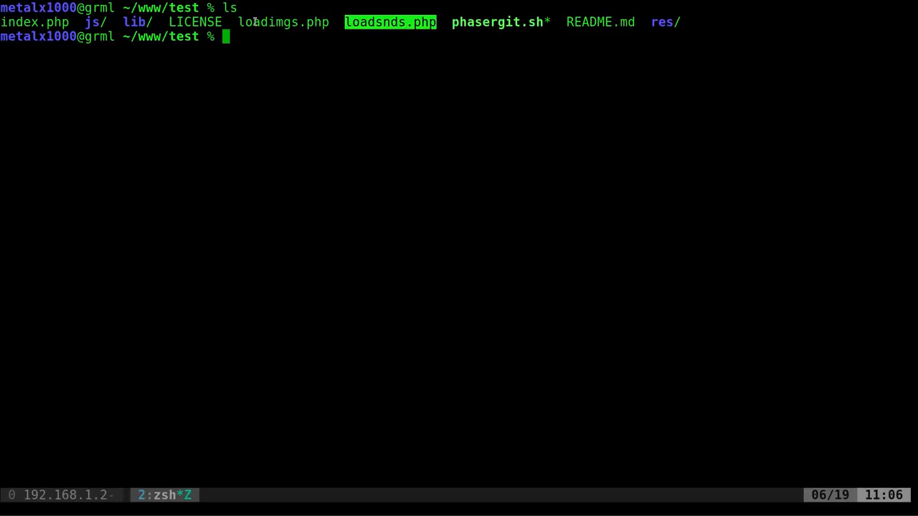
mouse_move(626, 49)
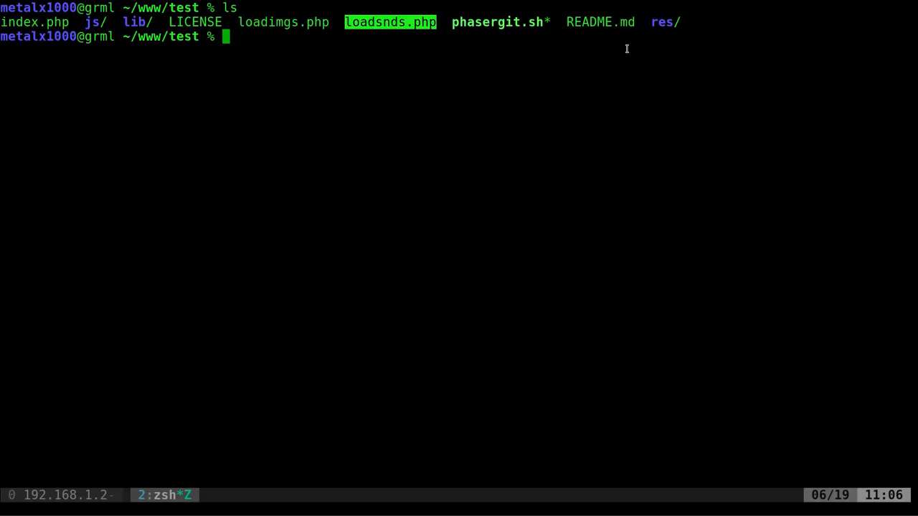
type("cd res/")
type("vim js/main.js")
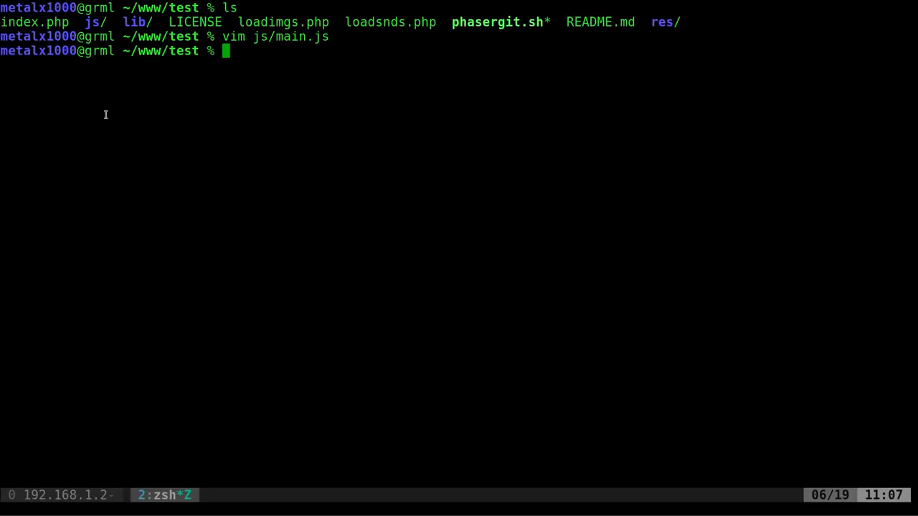
- List the res folder contents (imgs, snds, sndencode.sh) and highlight the snds folder
type("ls res")
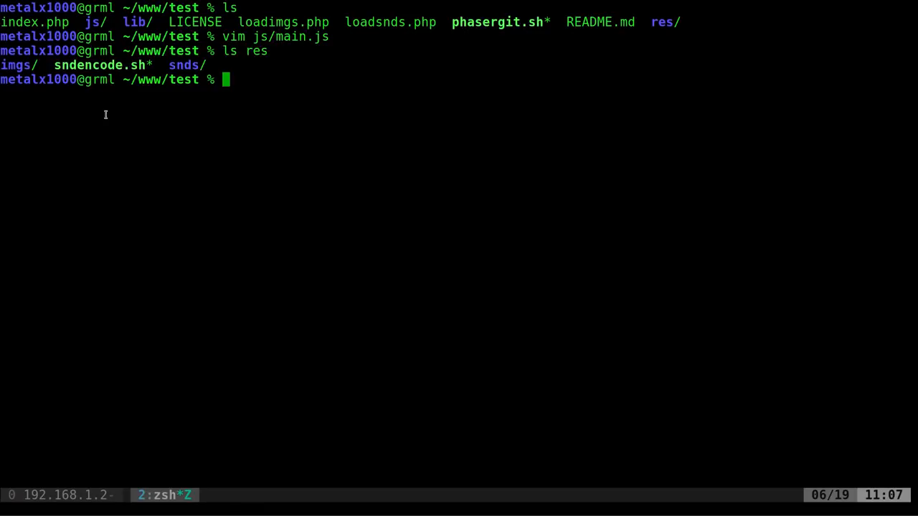
double_click(78, 65)
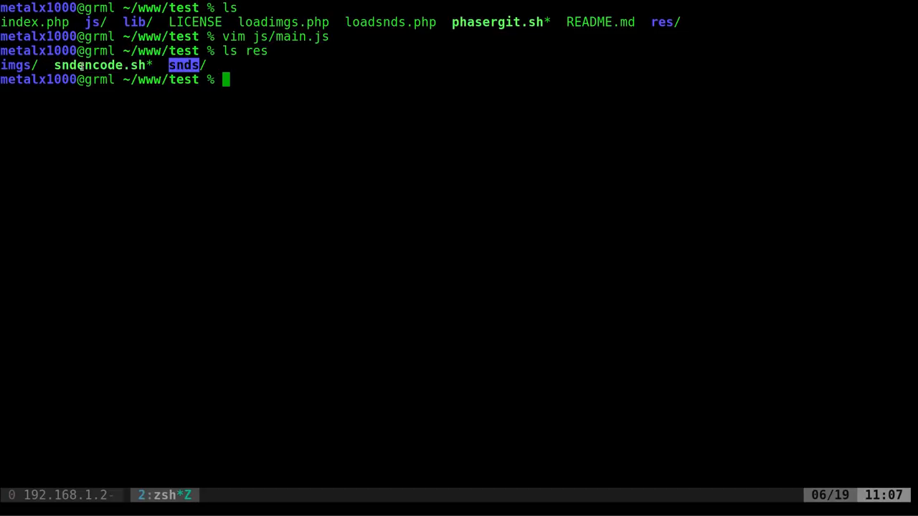
mouse_move(190, 144)
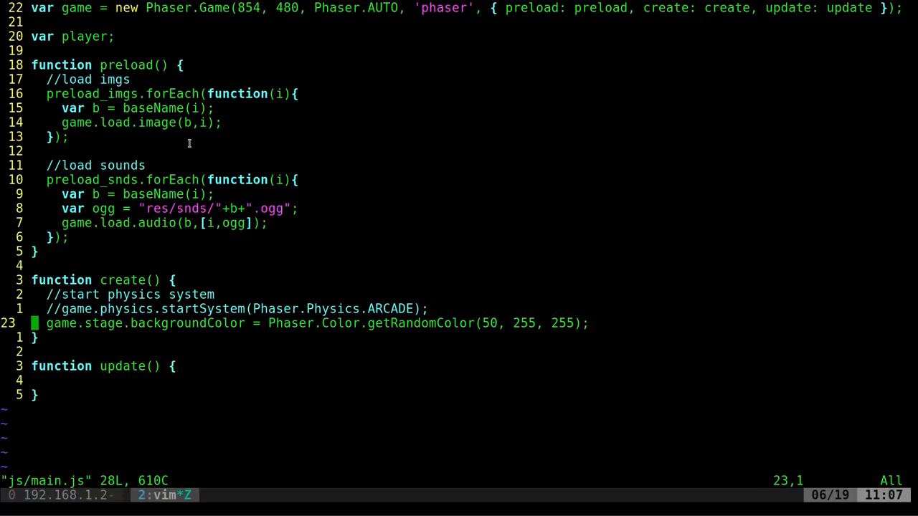
- Expand the sprite snippet in create() into a tux player sprite with centred anchor and save
key("o")
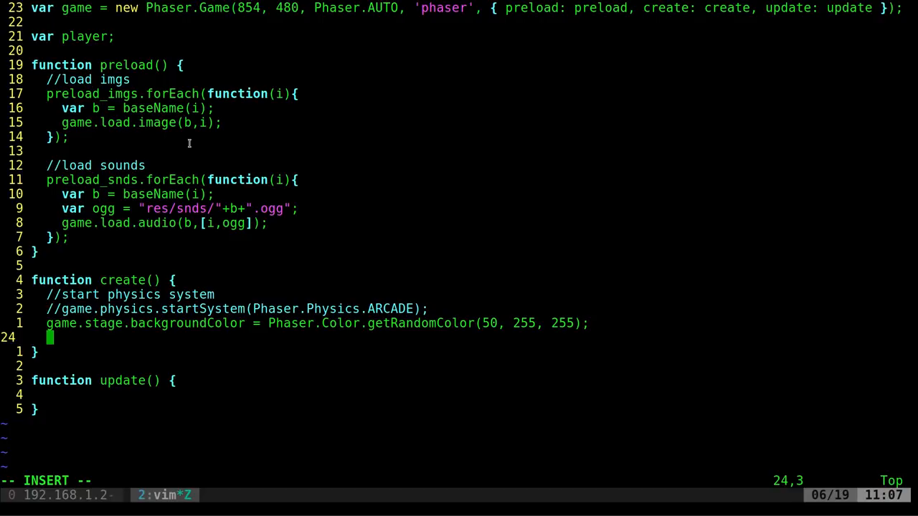
type("pha")
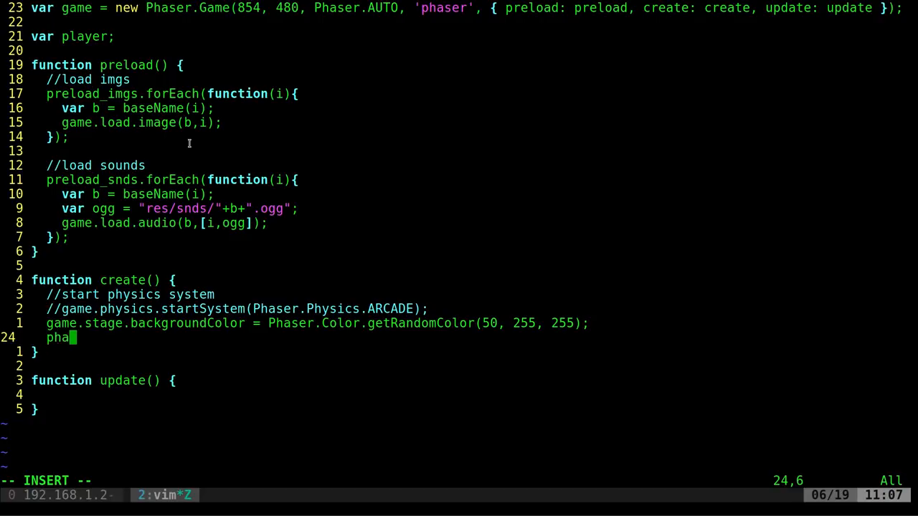
key("ctrl+x")
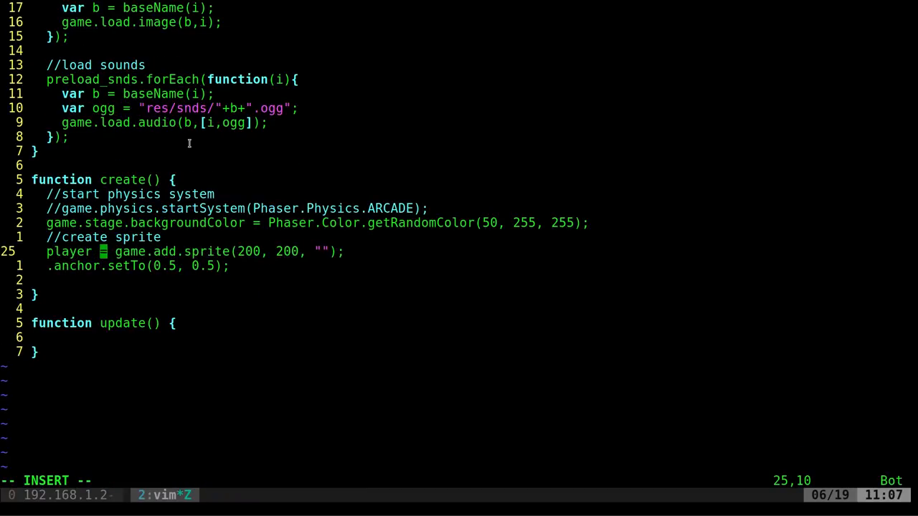
type("tux")
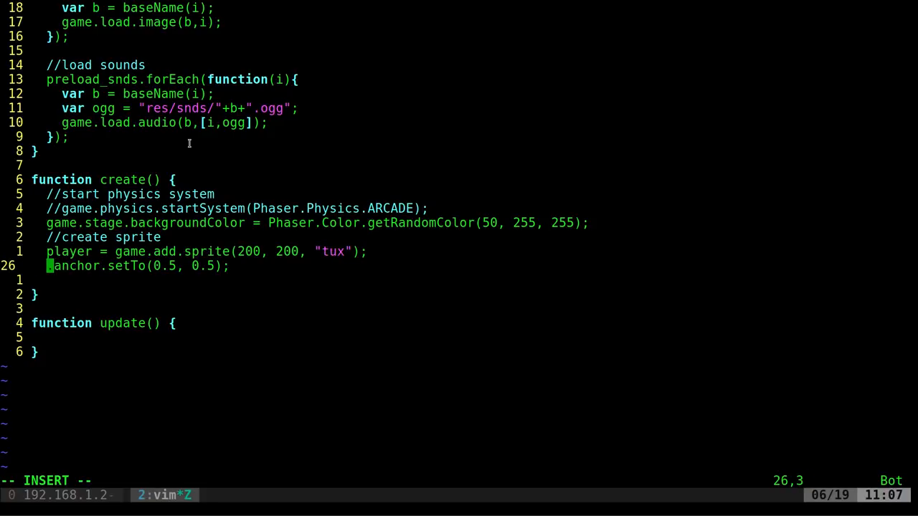
type("player")
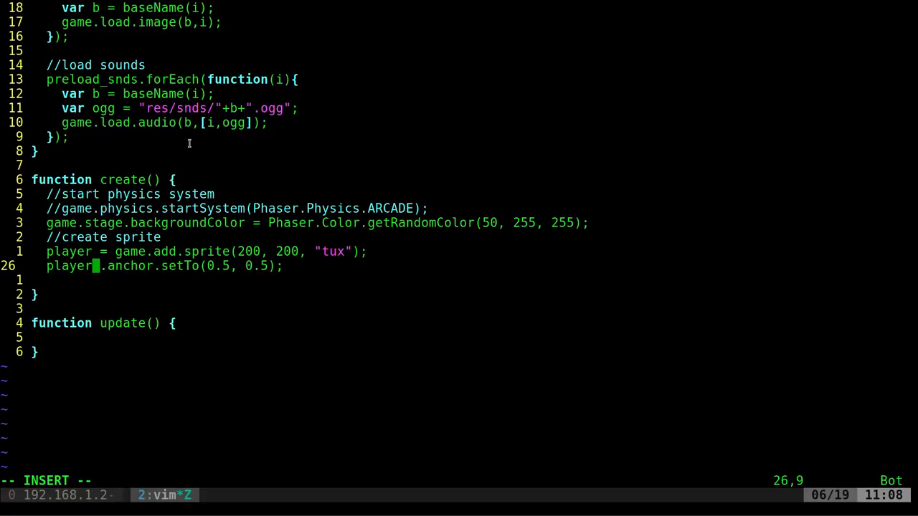
key("Escape")
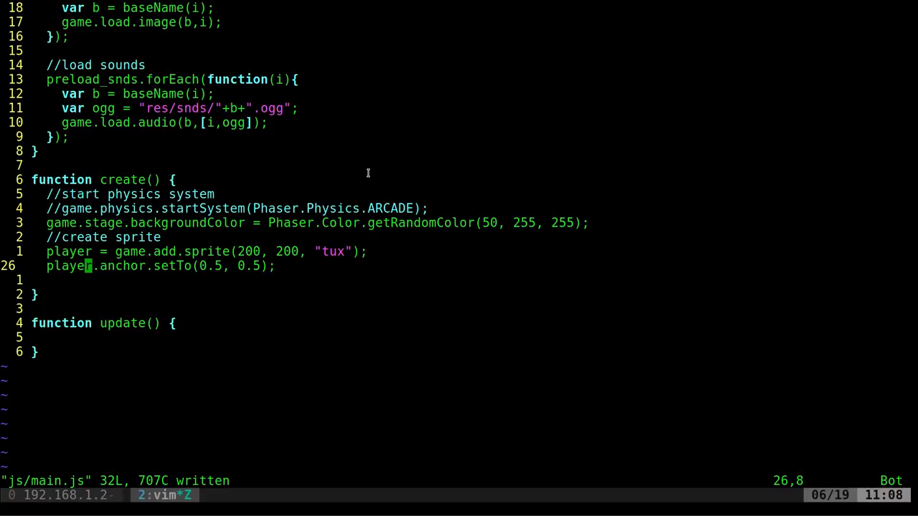
- Expand a pha snippet below the anchor line to make the player clickable
key("o")
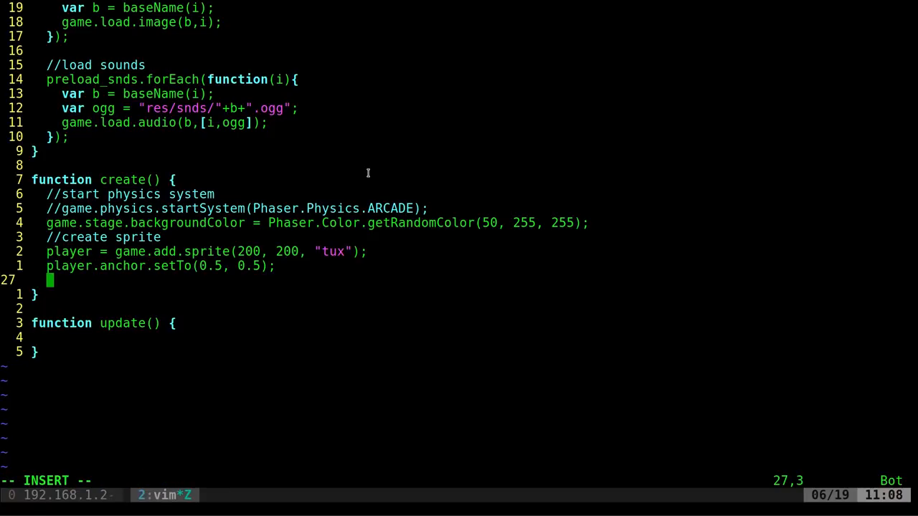
type("pha")
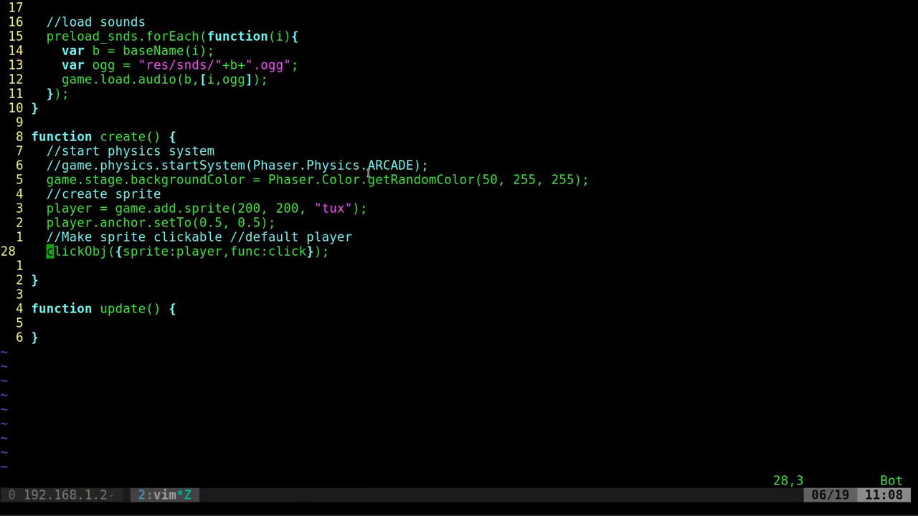
mouse_move(367, 155)
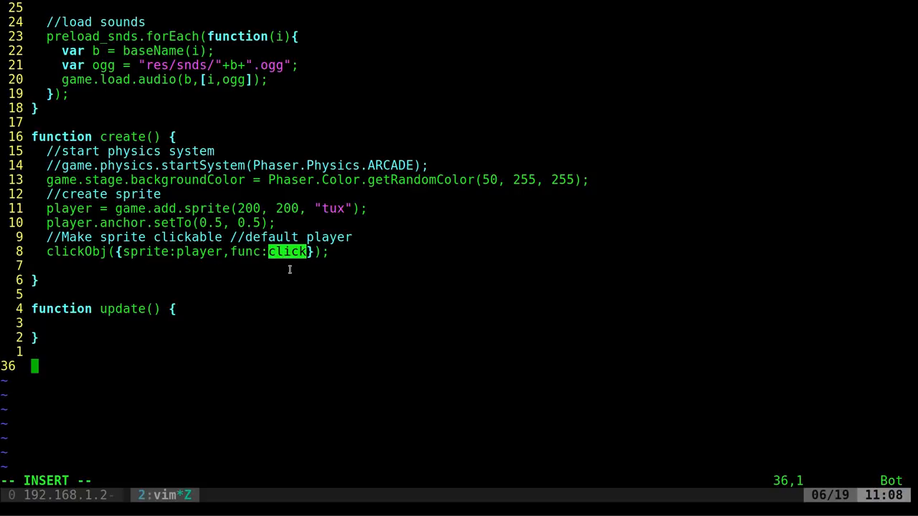
- Write function click() that adds .1 to this.rotation each call
type("function click(){")
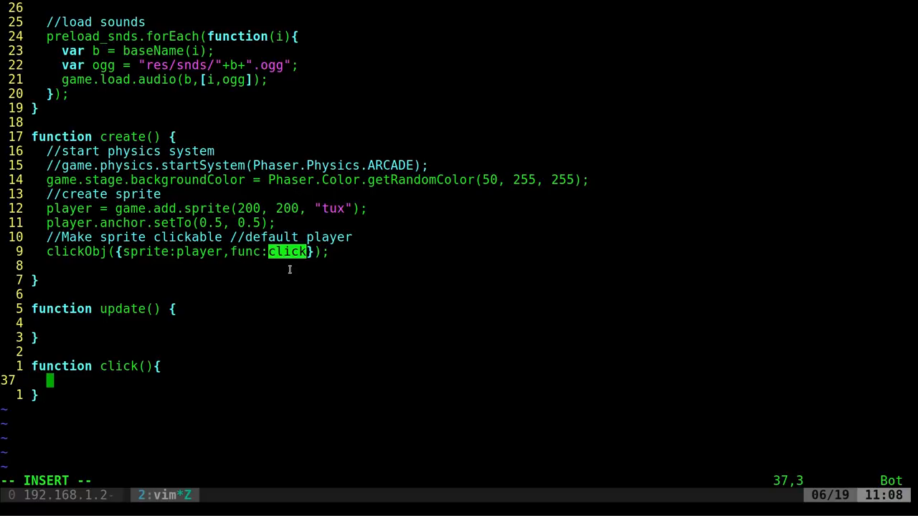
type("this")
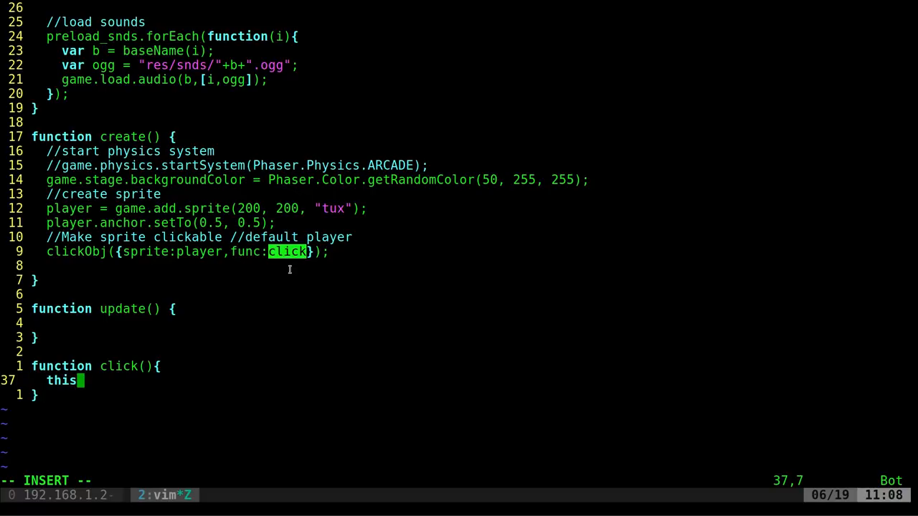
type(".rot")
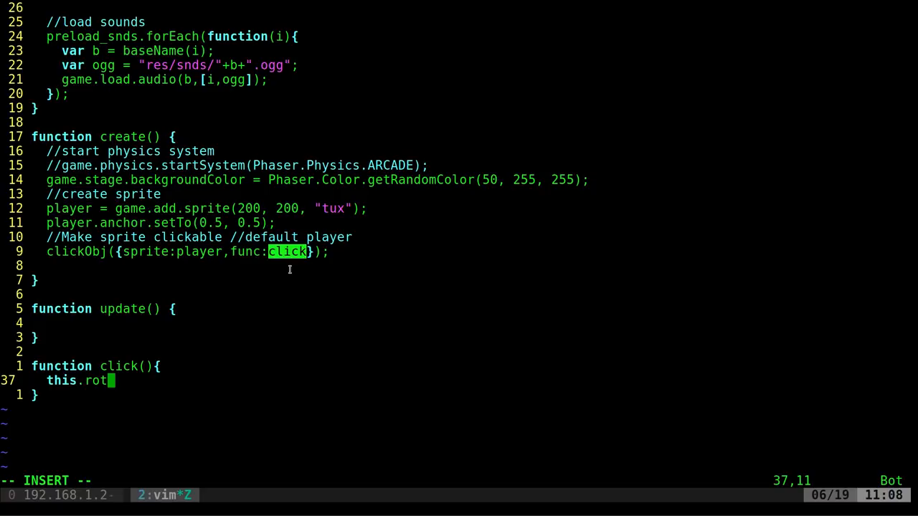
type("ation")
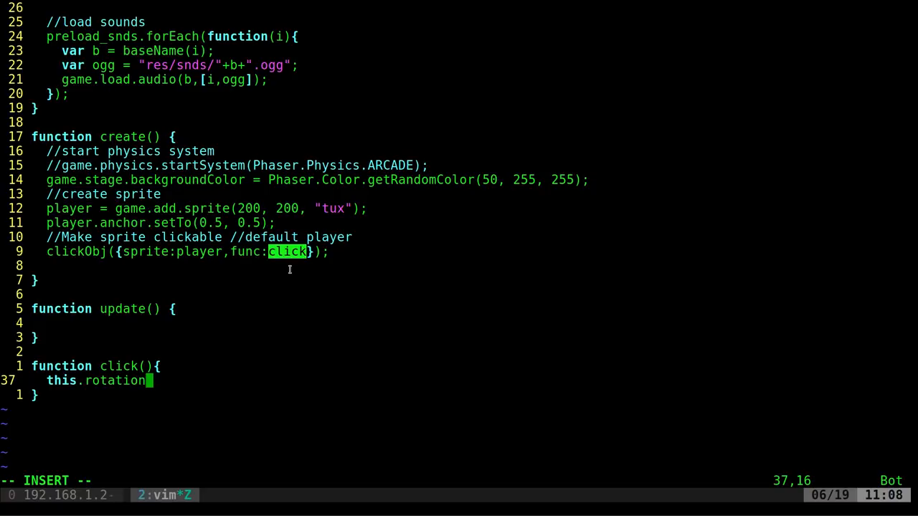
type("+=")
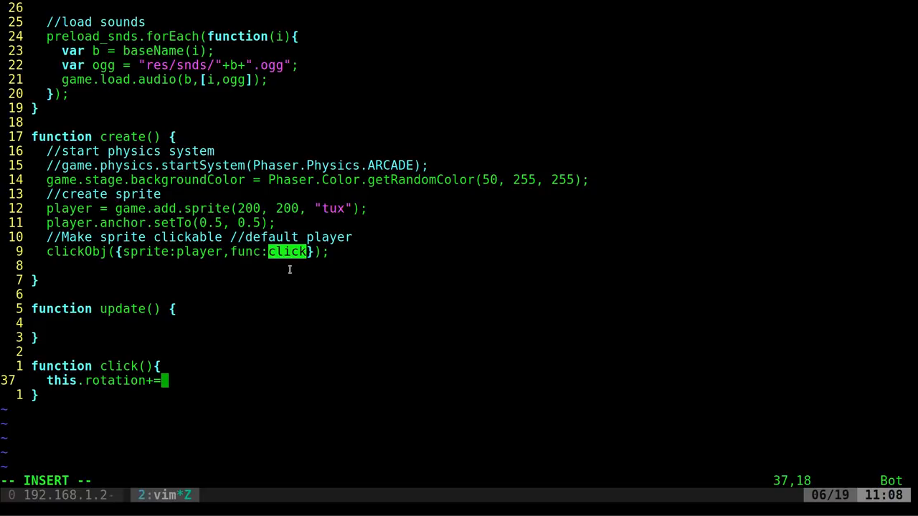
type(".1;")
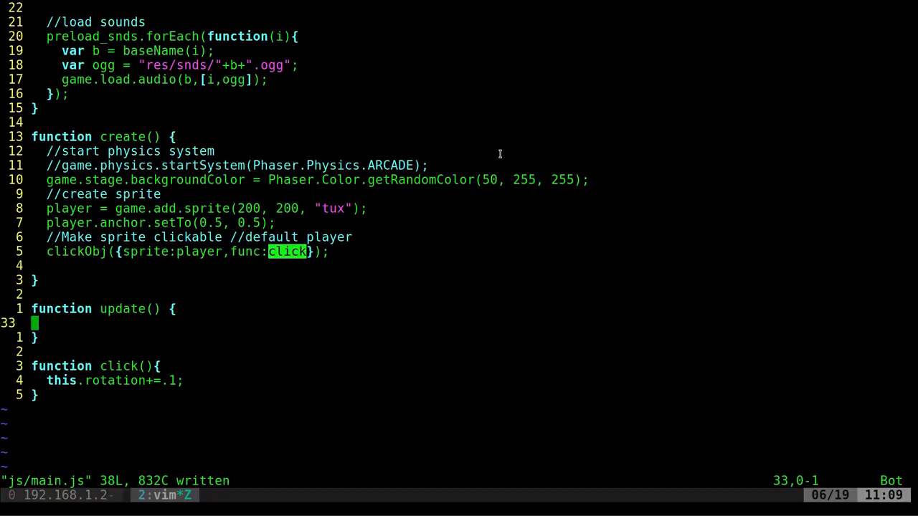
- Expand phaf in update() into a followMouse call at velocity 500, save, then comment it out with //
key("i")
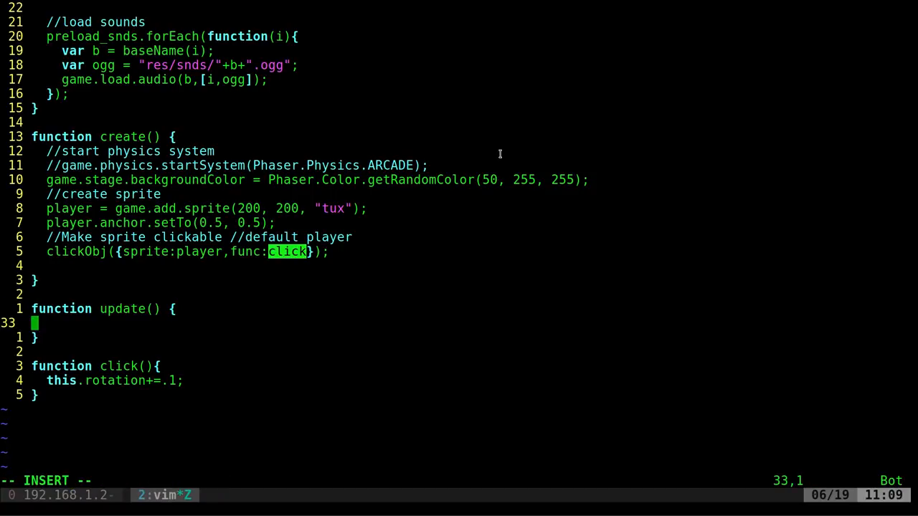
type("phaf")
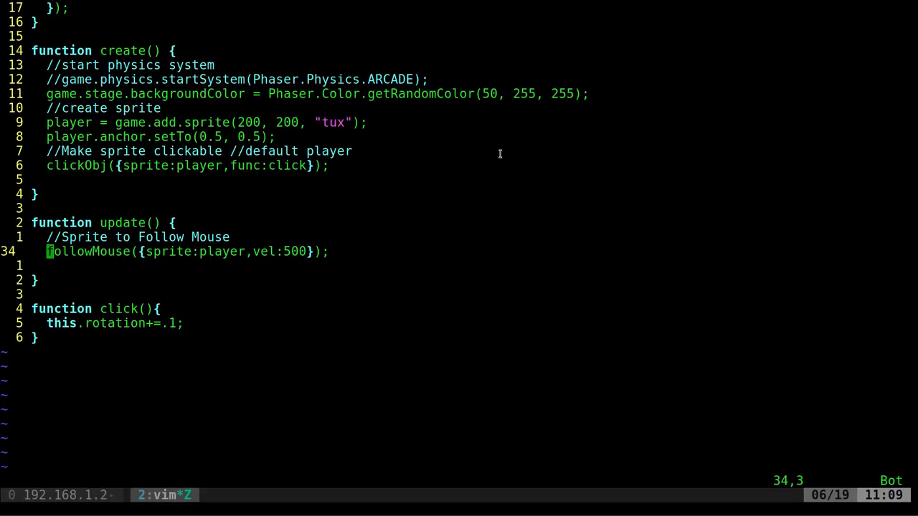
type(":w")
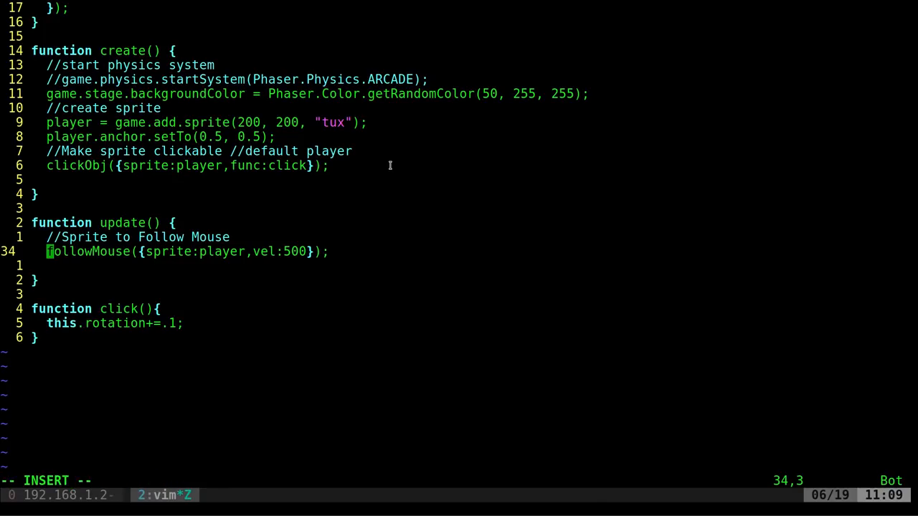
type("//")
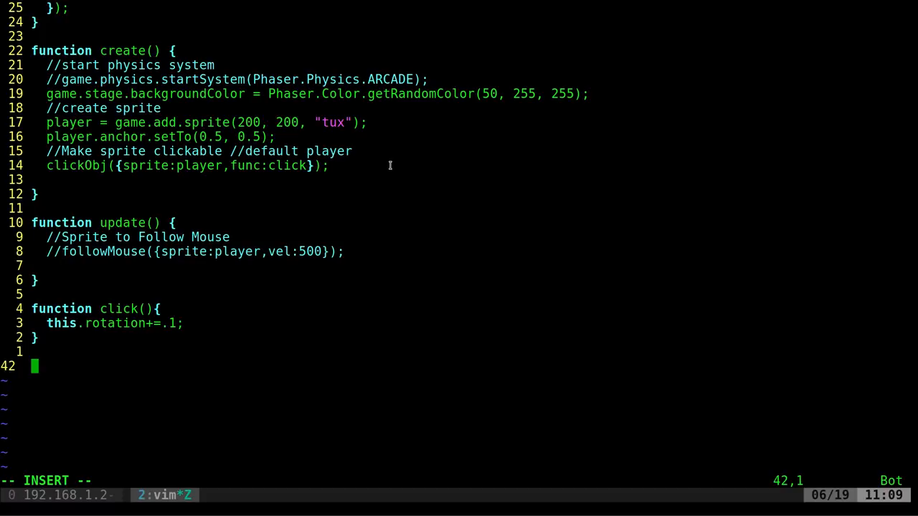
- Expand phak into a keys(sprite) function and call keys(player); from update()
type("phak")
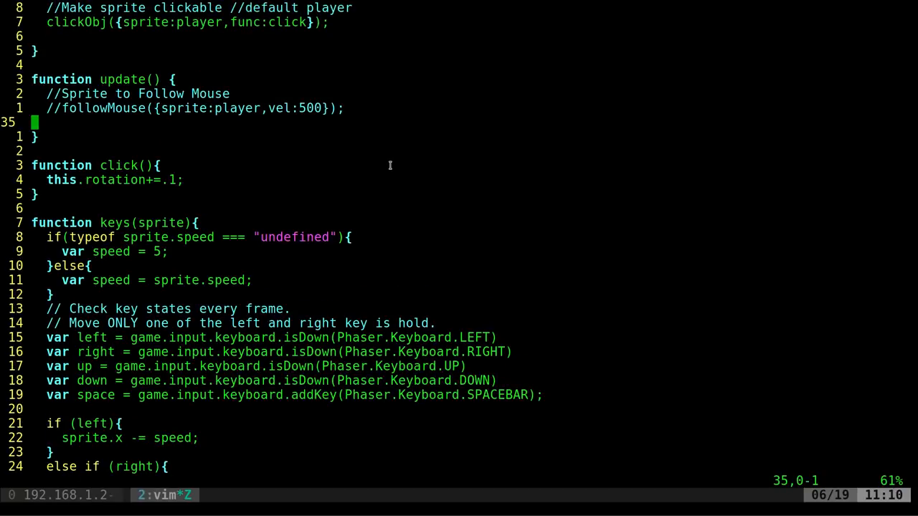
key("i")
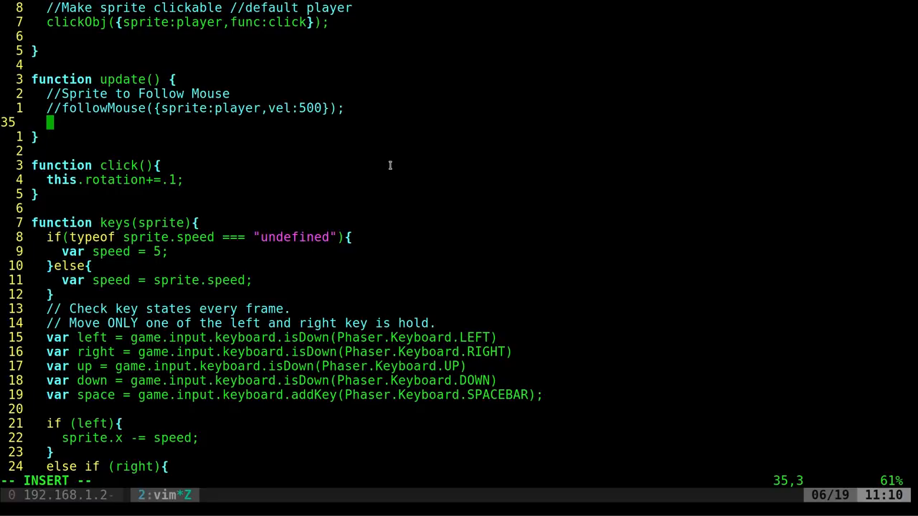
type("pha")
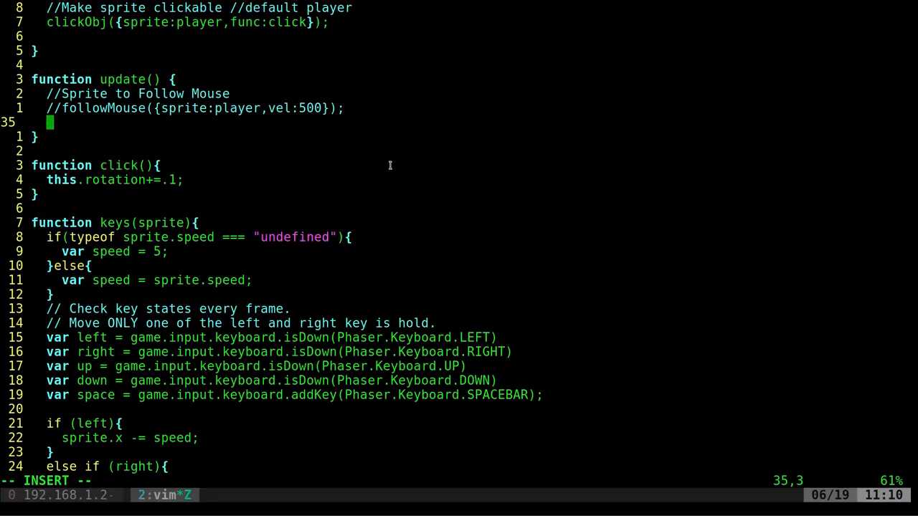
type("keys();")
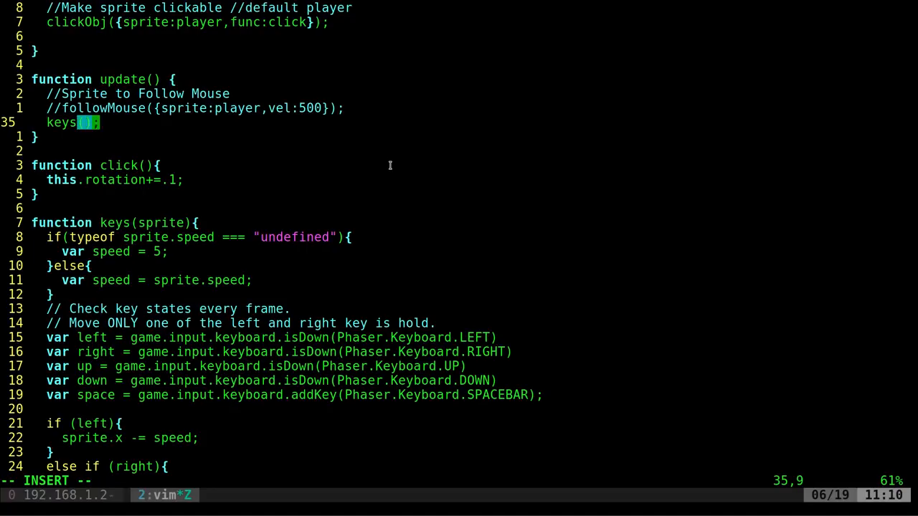
type("player;")
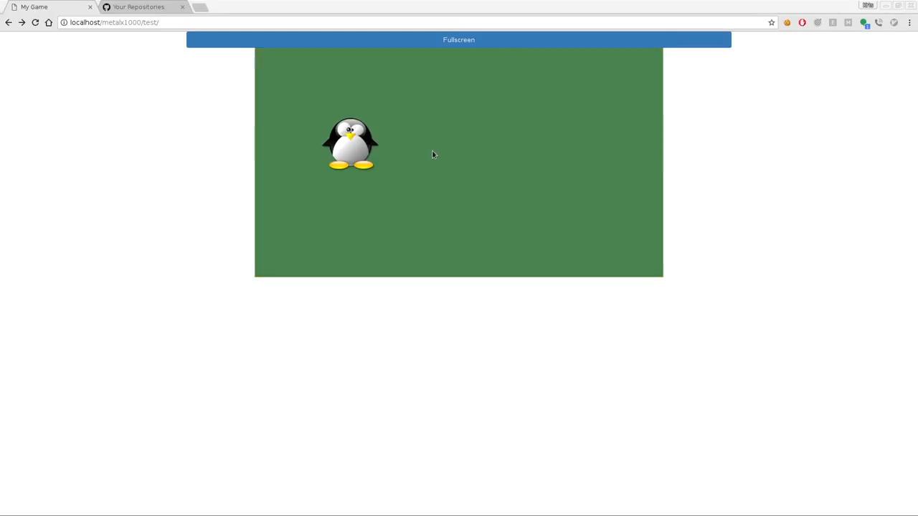
mouse_move(264, 108)
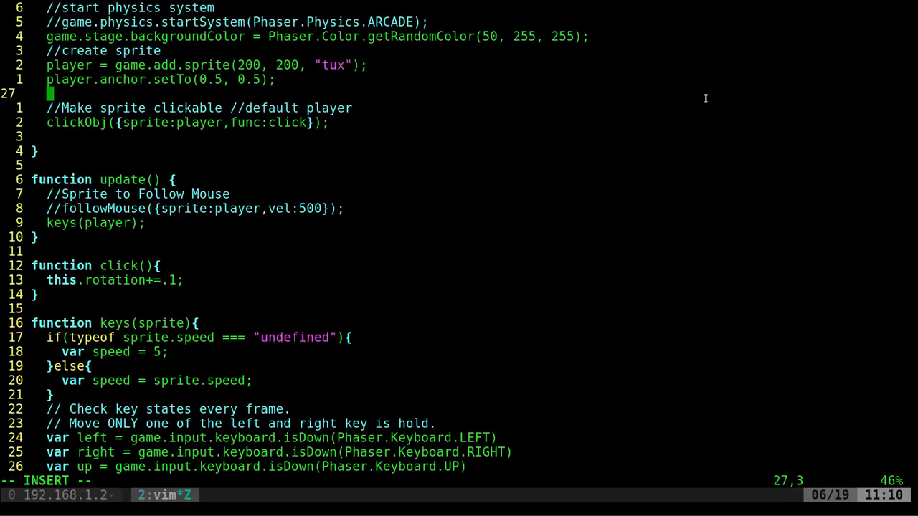
- Add player.speed = 800 in create(), then comment the line out with //
type("player.speed")
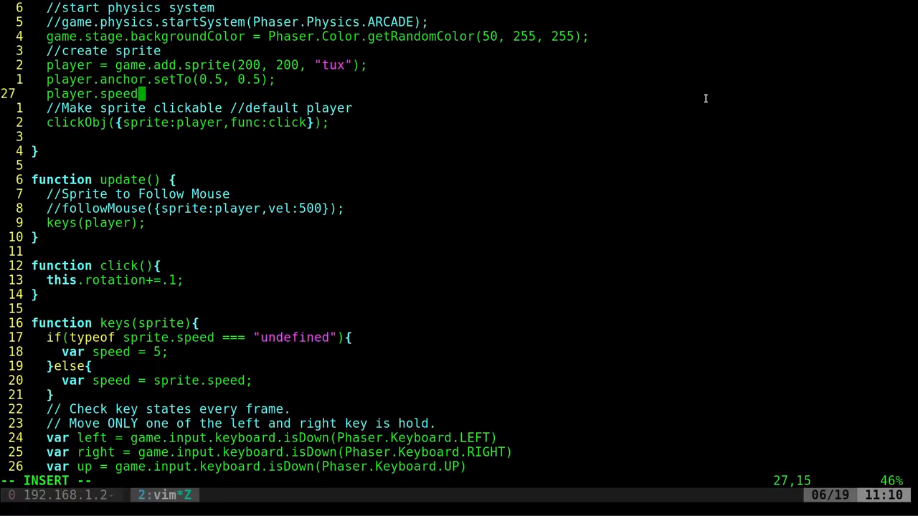
type("= 800;")
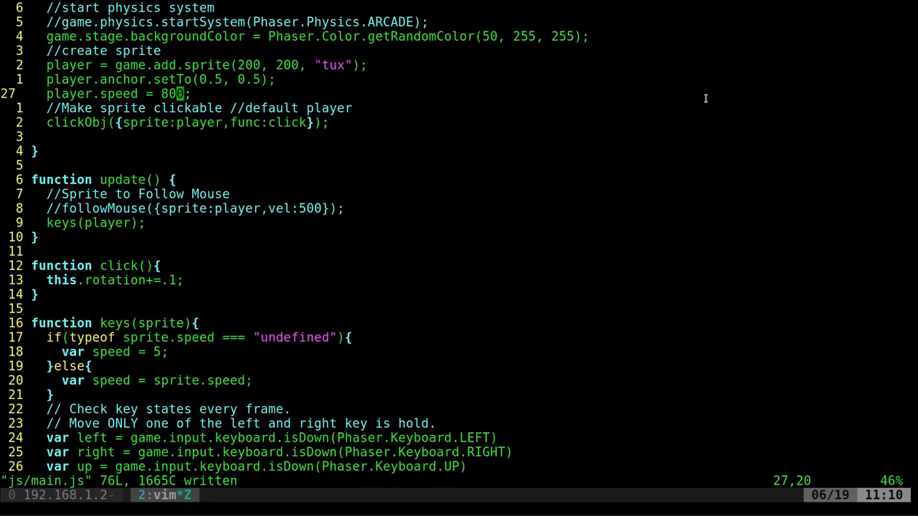
key("i")
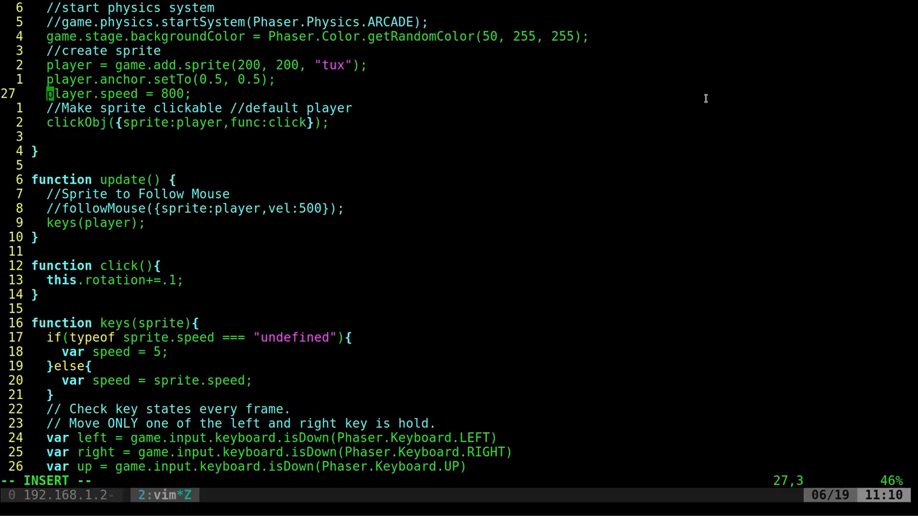
type("//")
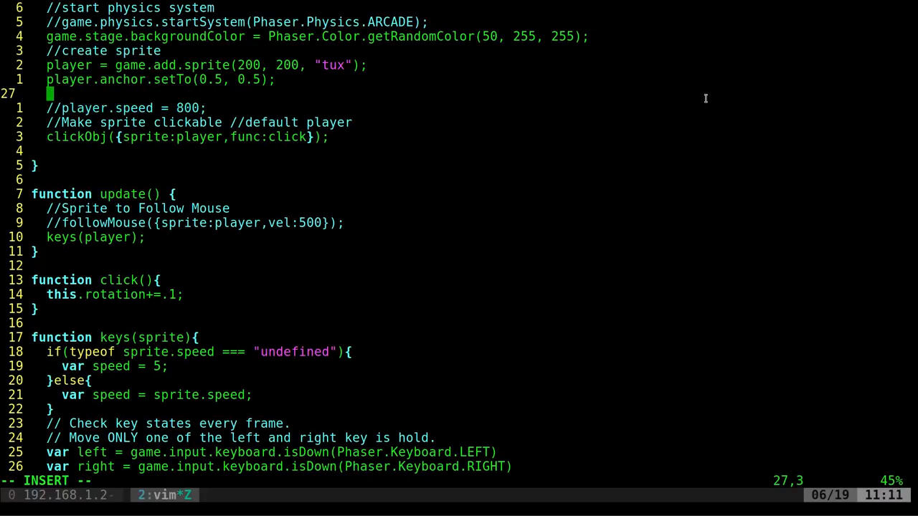
- Expand the phag snippet so follow-mouse runs alongside keys(player) in update()
type("phag")
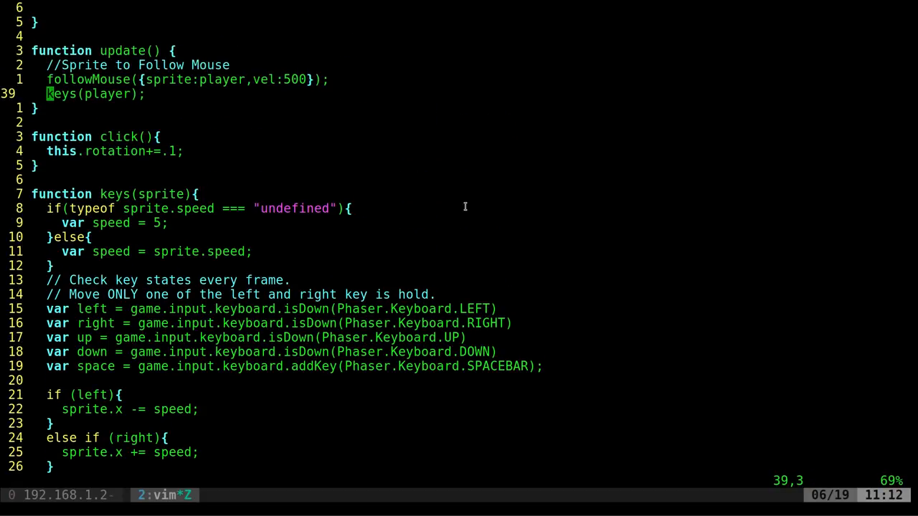
- Expand pha snippets into mouseDown() with if (game.input.activePointer.isDown) and empty else branch
key("i")
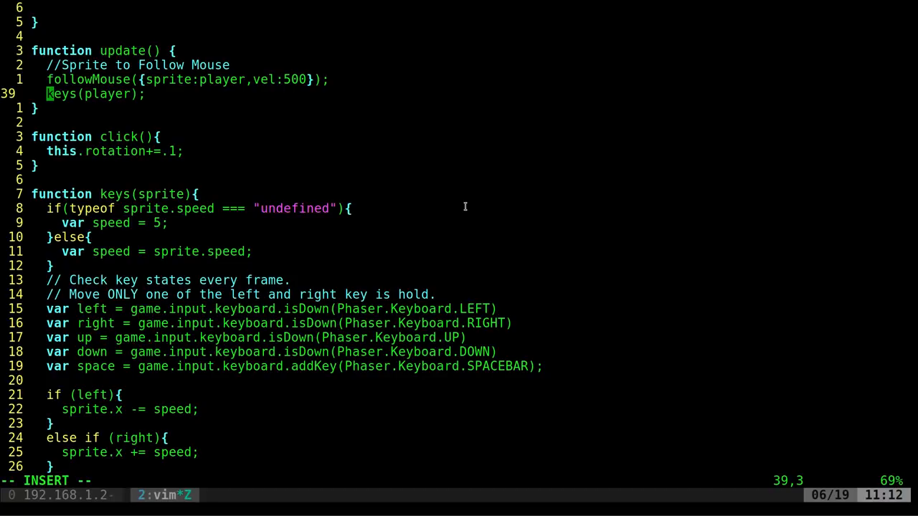
type("pha")
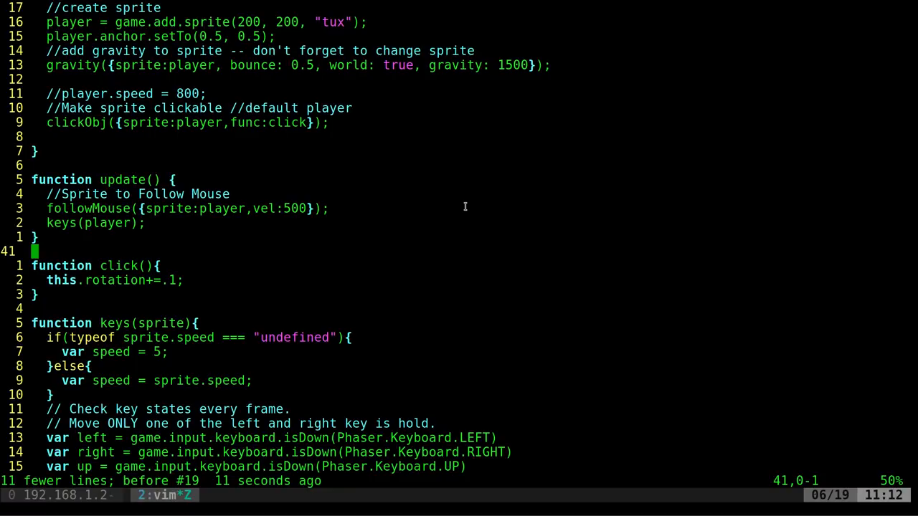
type("pha")
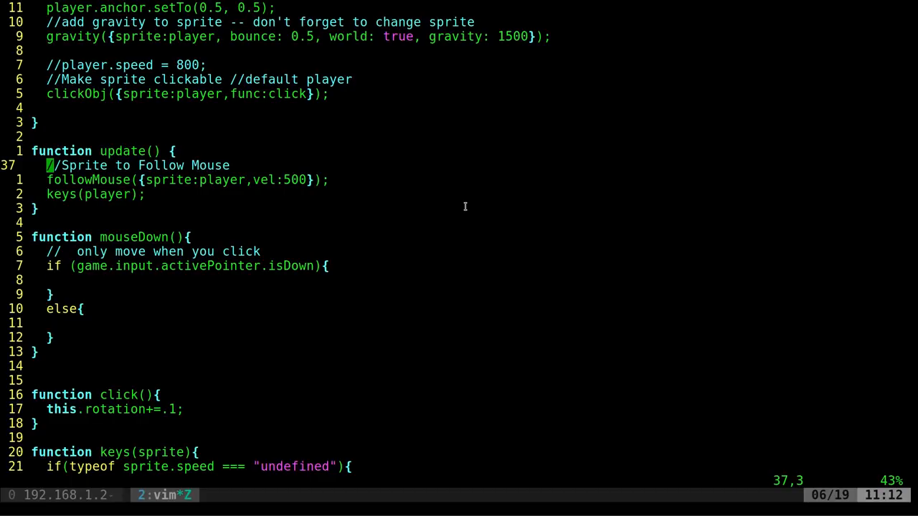
mouse_move(333, 265)
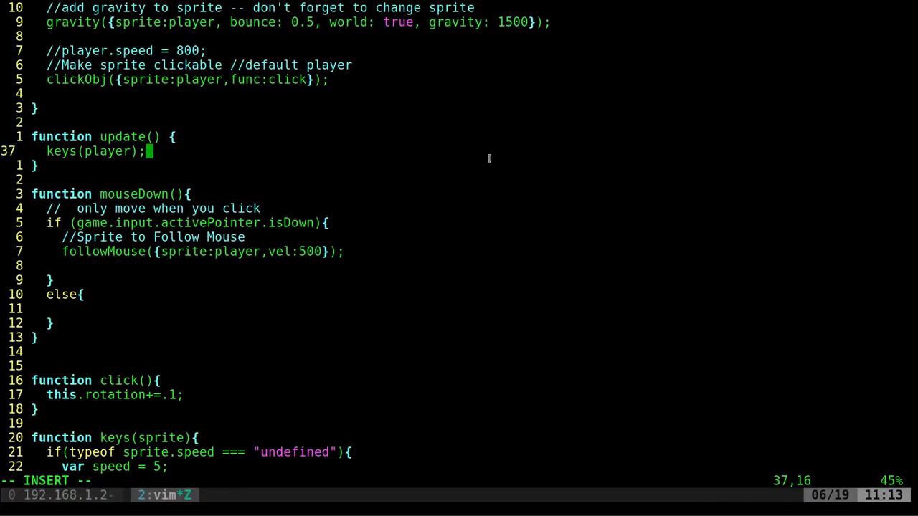
- Start the mouseDown( call inside update()
type("mou")
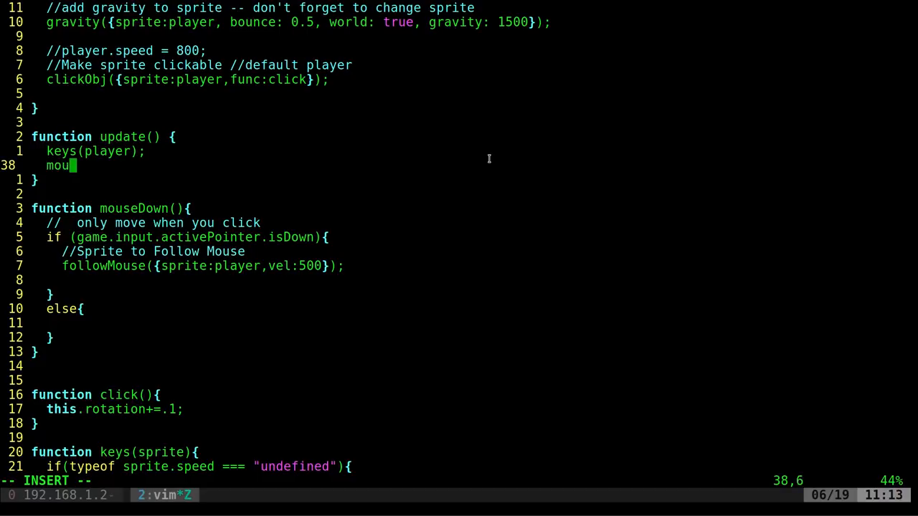
type("seDO")
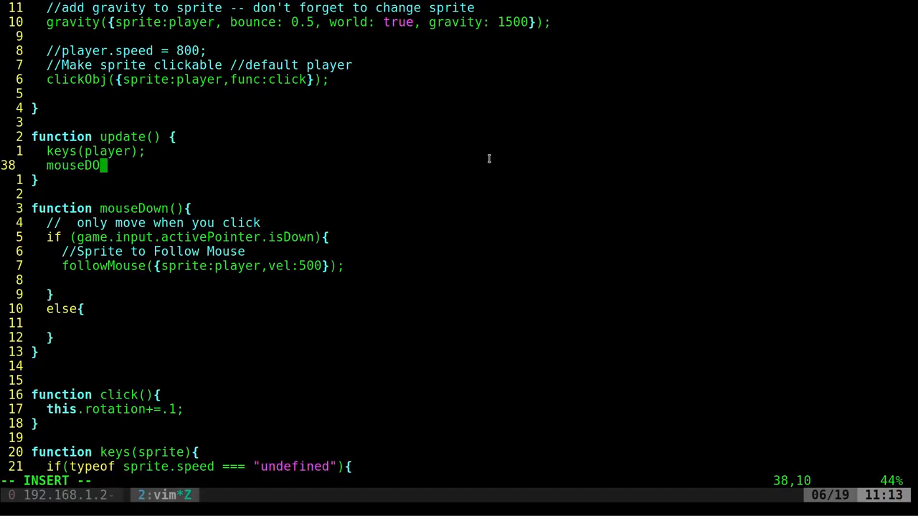
type("wn(")
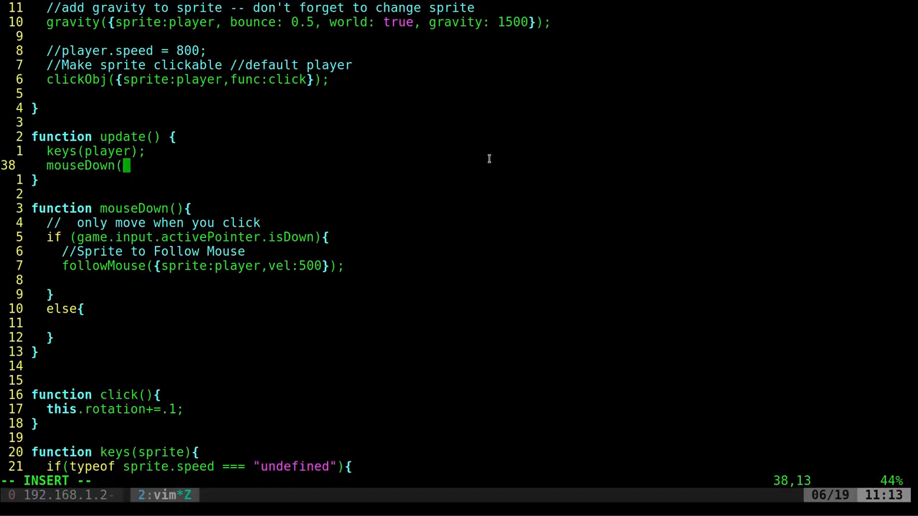